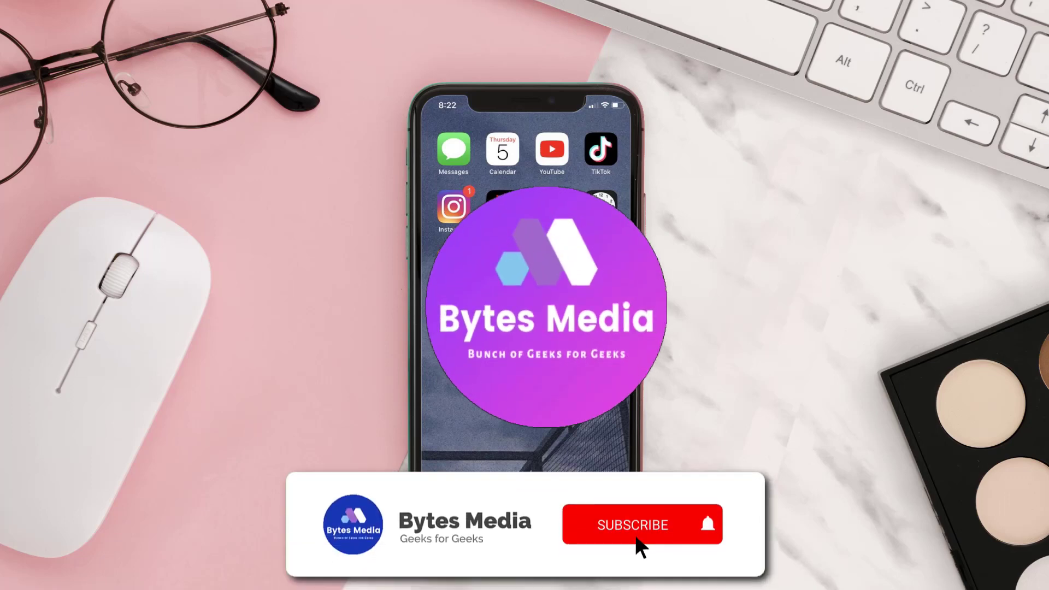
Step: Search the App Store for 'frontier' and start updating Frontier Airlines
click(631, 525)
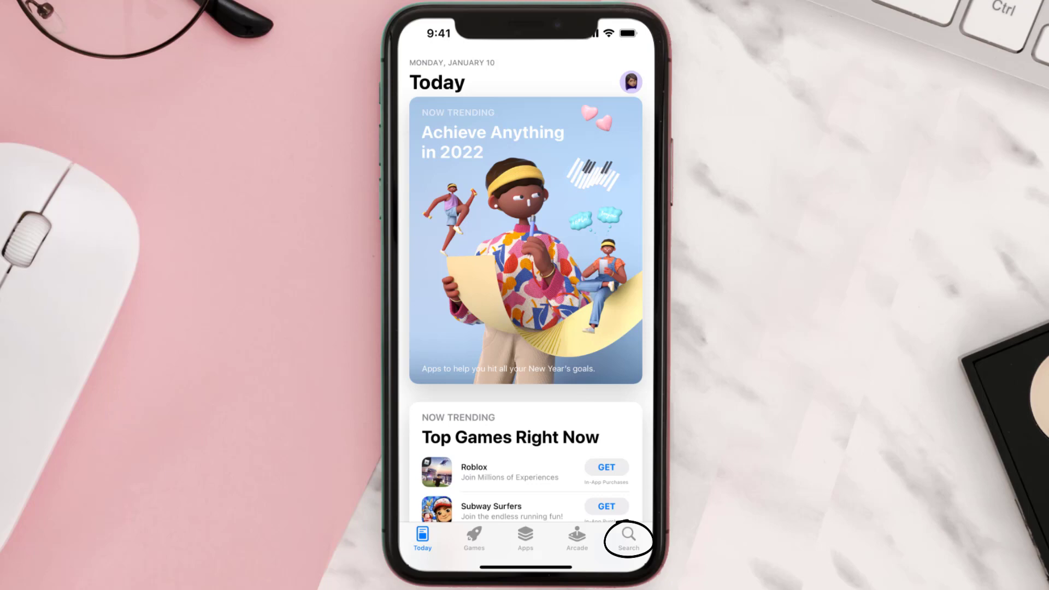
click(627, 539)
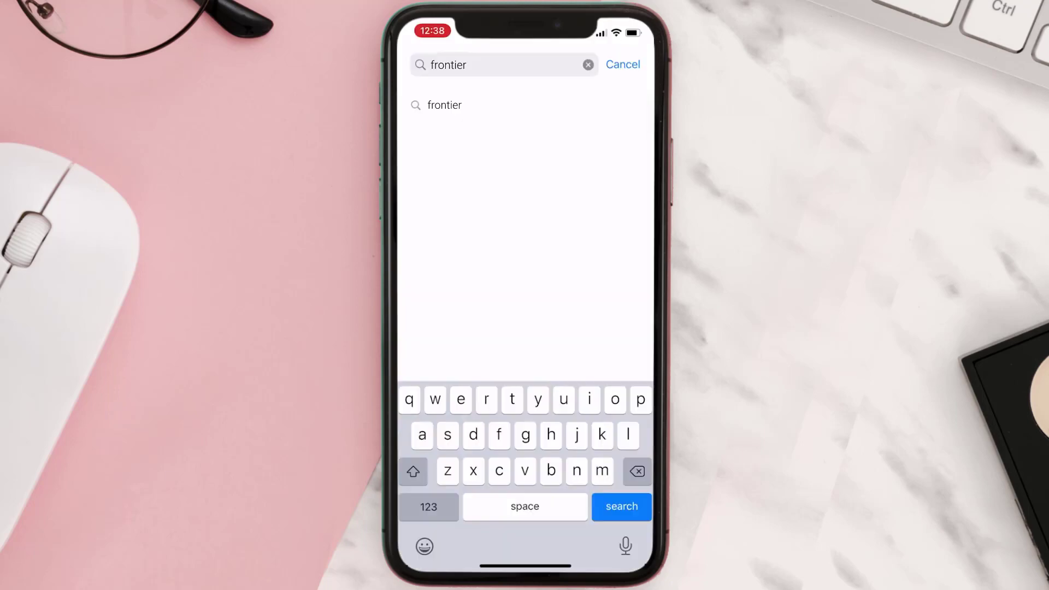
click(620, 505)
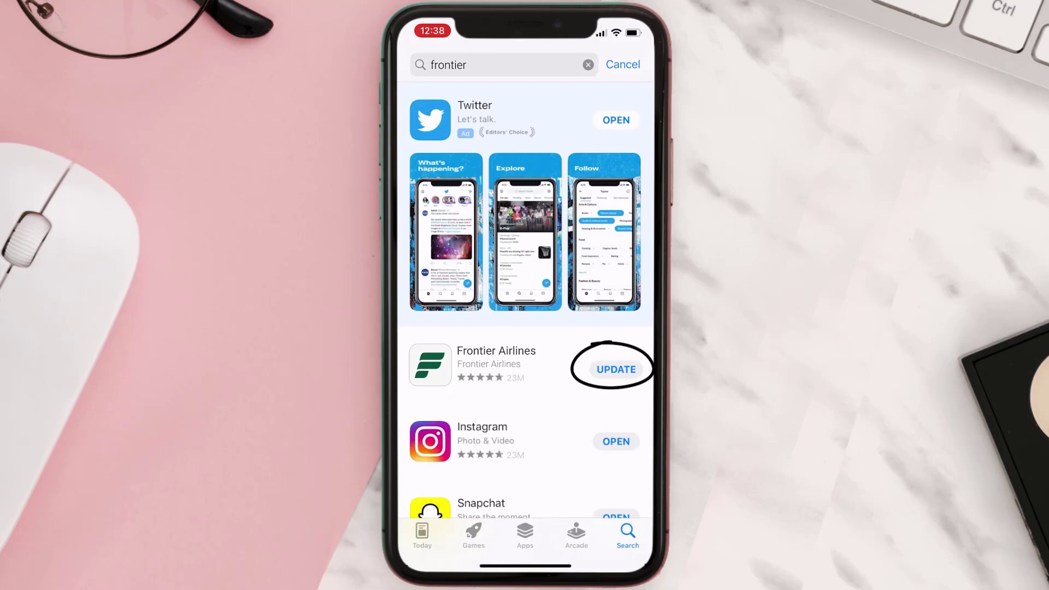
click(615, 368)
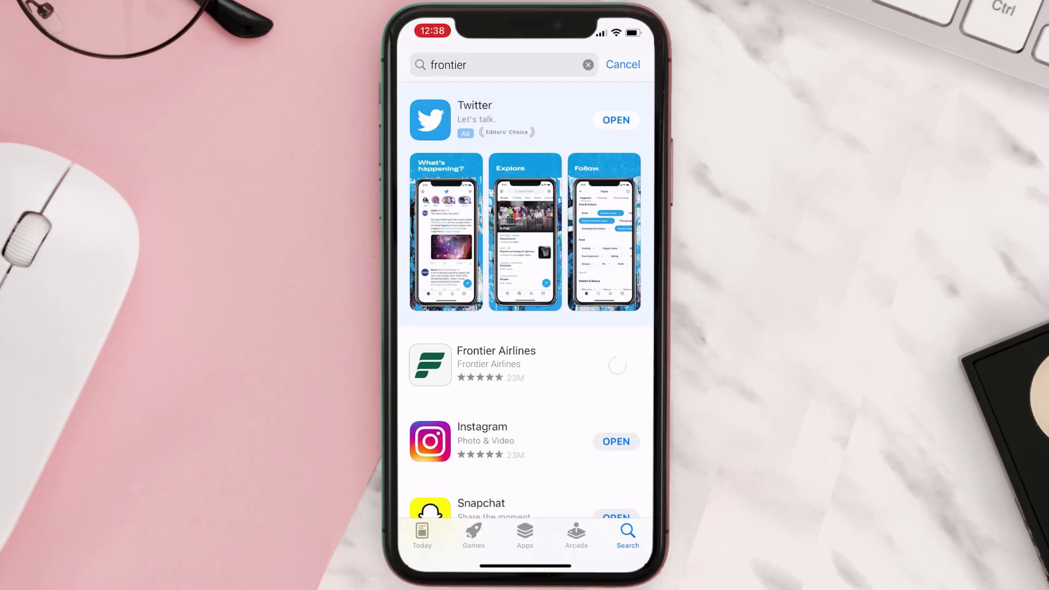
click(616, 369)
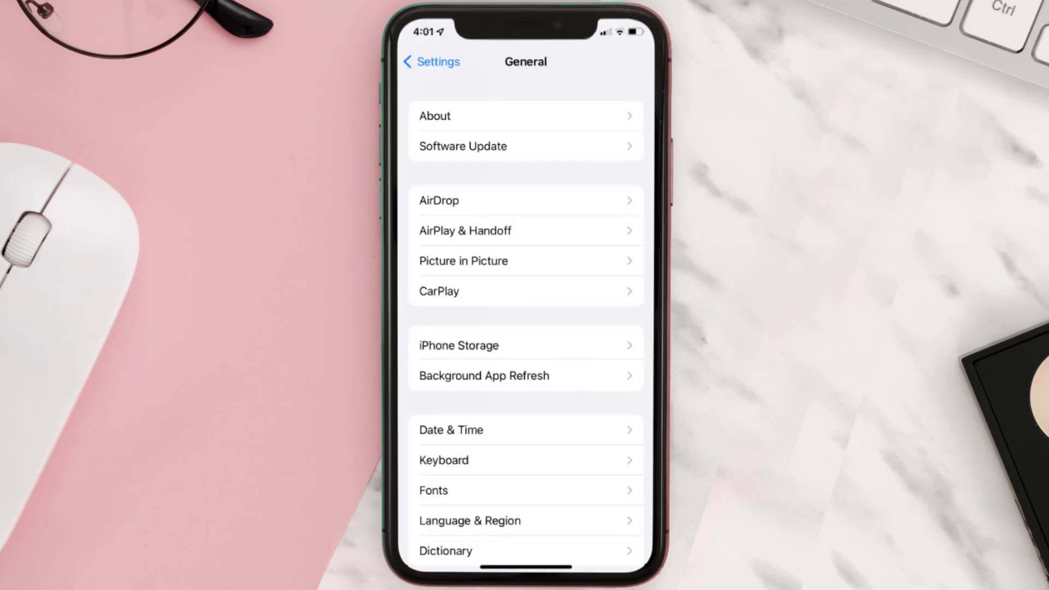
Step: Go to iPhone Storage and select Frontier Airlines from the app list
click(458, 344)
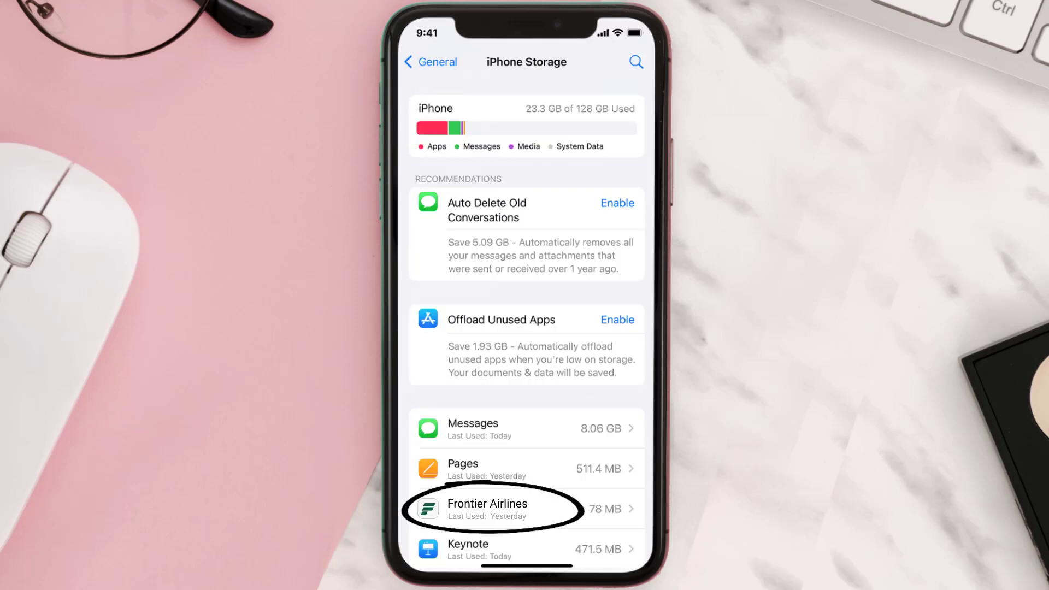
click(487, 509)
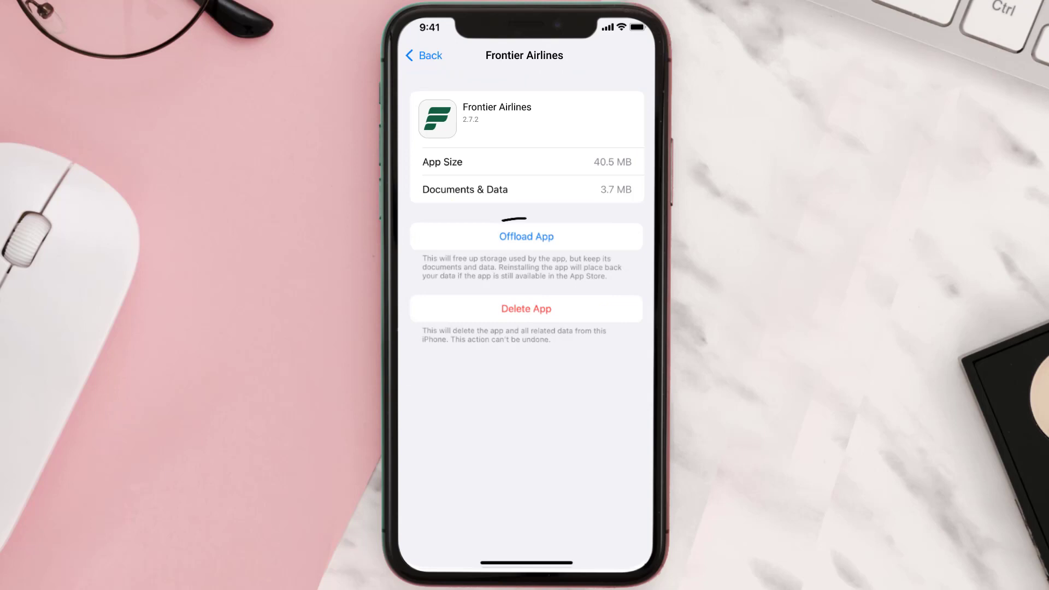
Step: Offload Frontier Airlines keeping its data, reinstall it, then delete the app
click(526, 236)
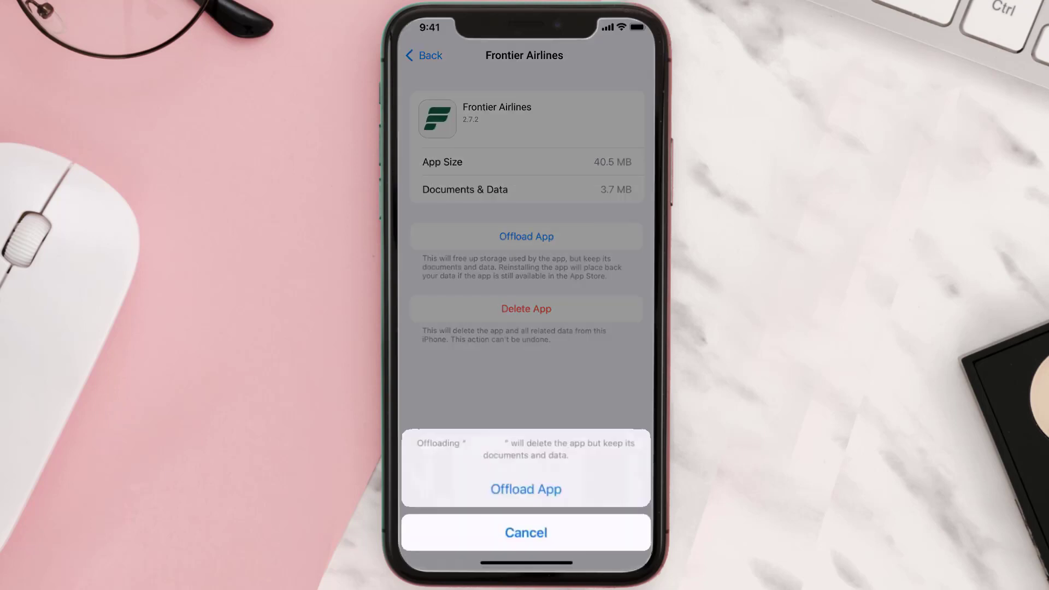
click(525, 489)
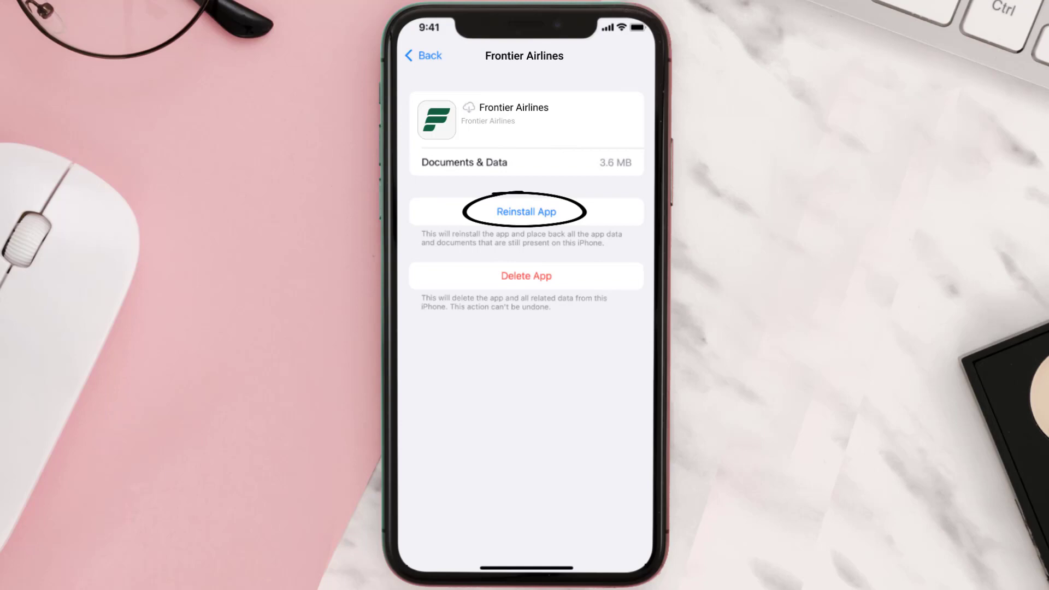
click(525, 212)
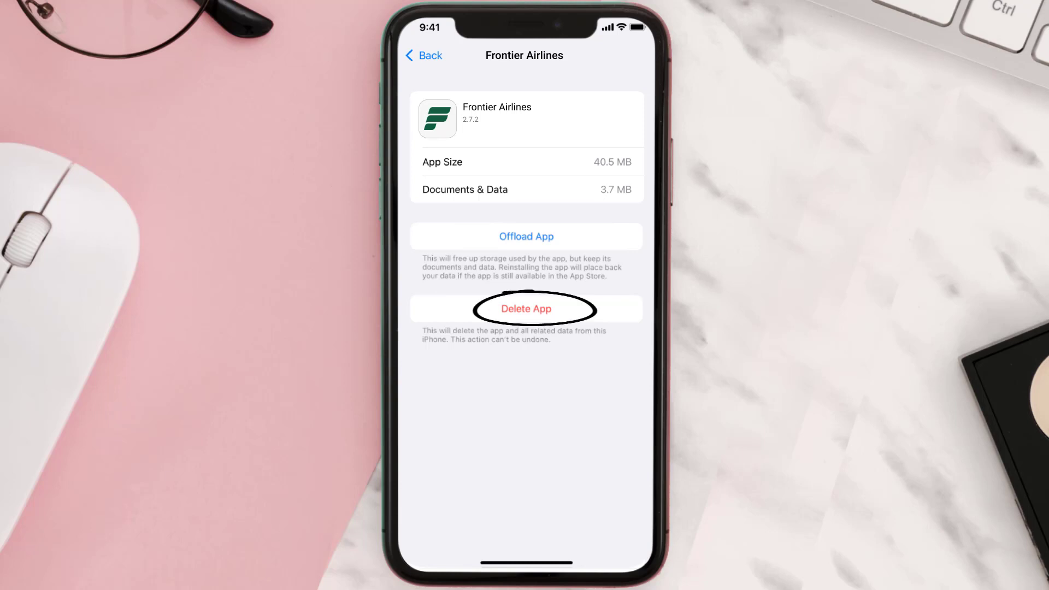
click(525, 308)
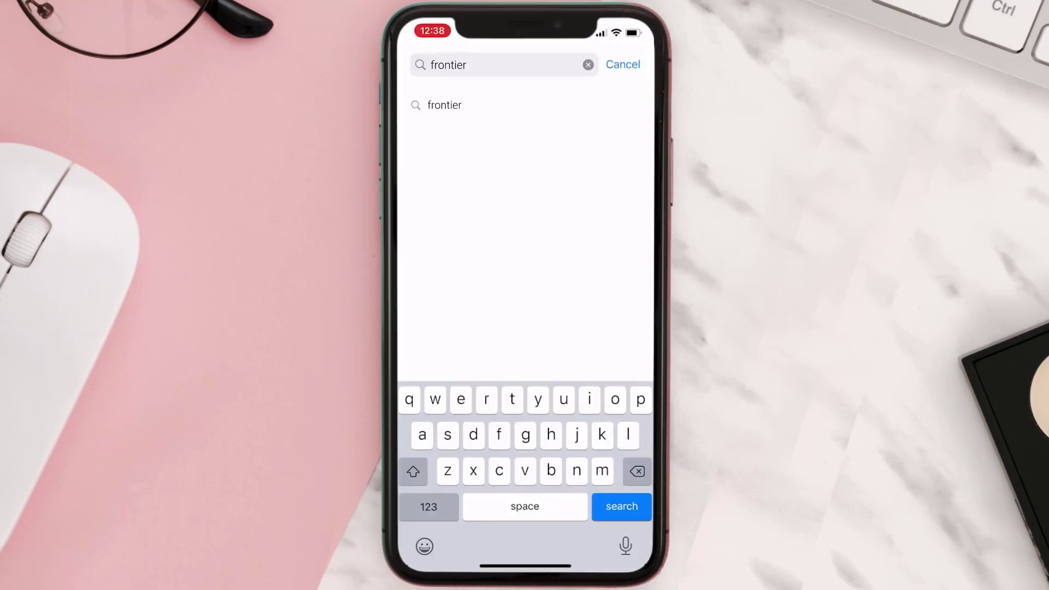
Step: Re-run the 'frontier' search and GET Frontier Airlines to redownload it
click(620, 506)
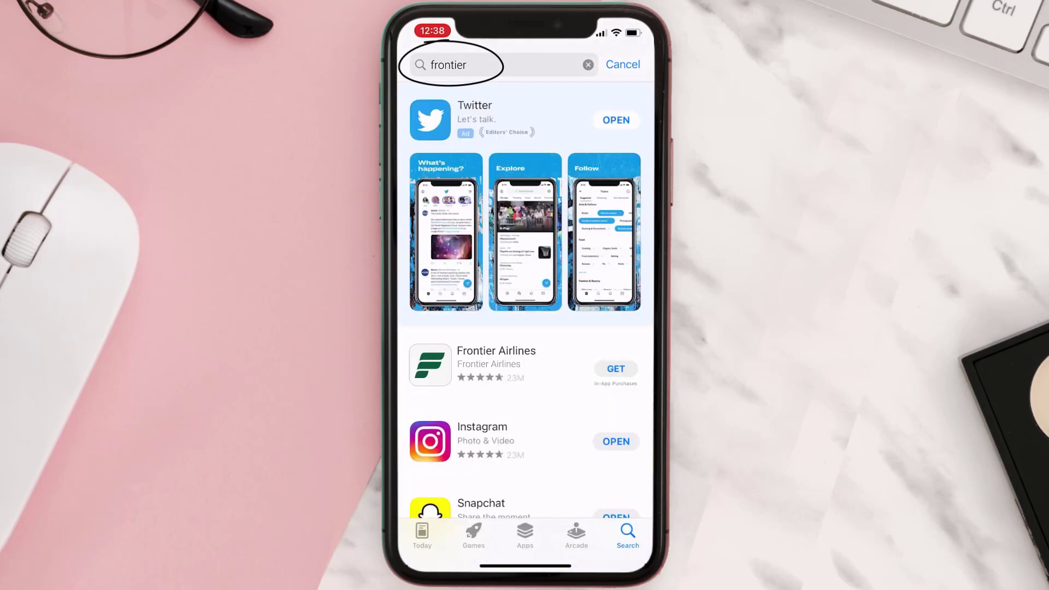
click(614, 369)
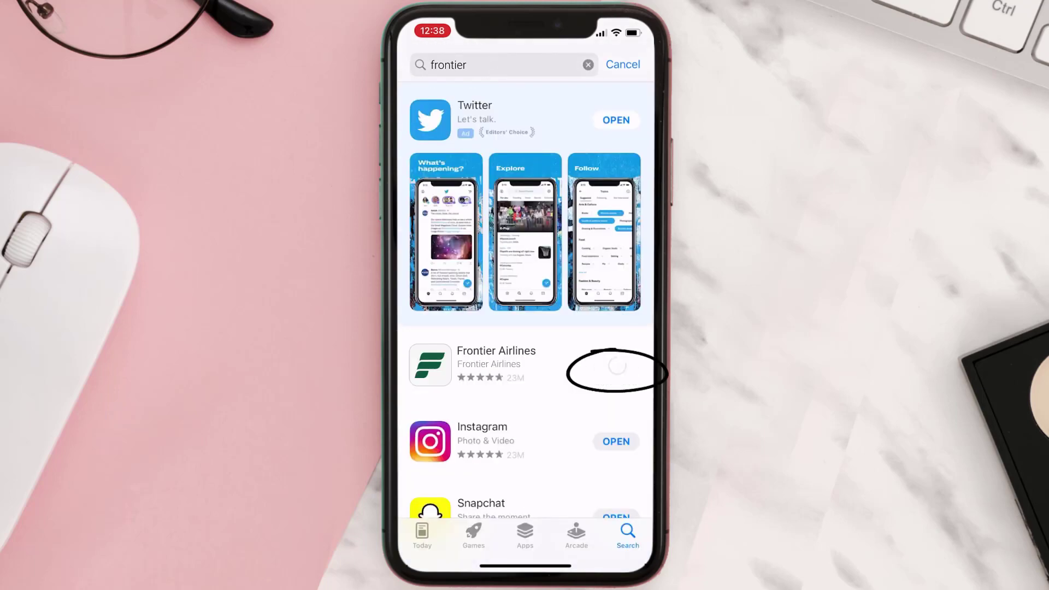